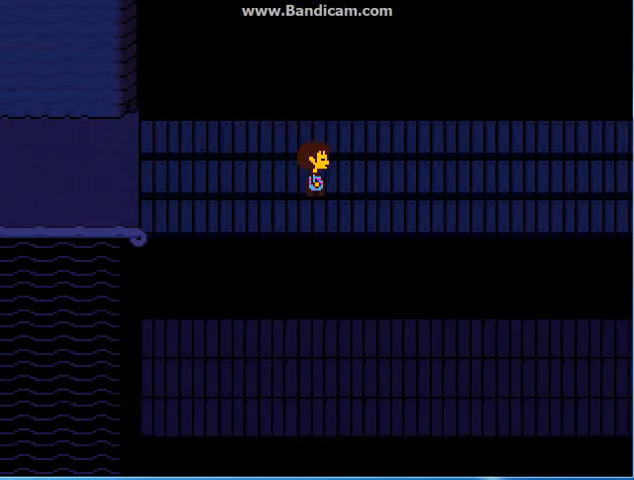
Step: Walk Frisk right along the boardwalk, then up into the dark wooden dock
{"action": "key", "text": "Right"}
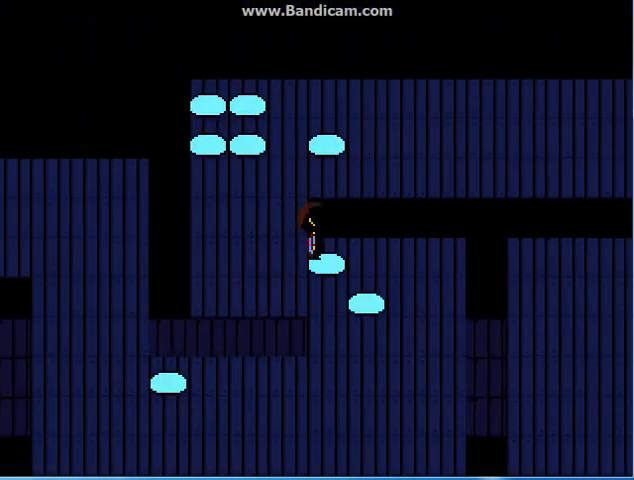
{"action": "key", "text": "up"}
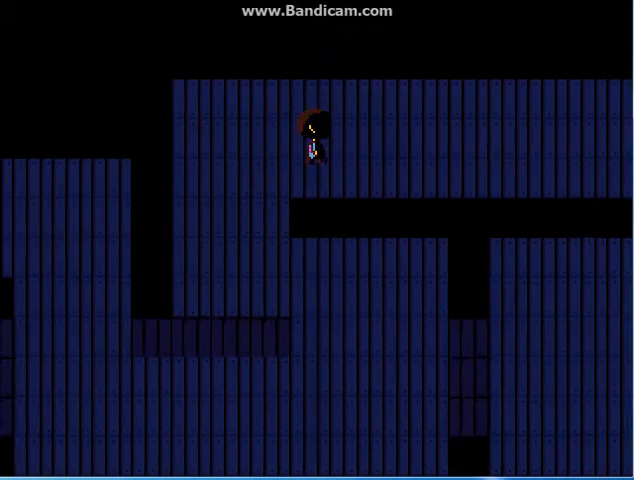